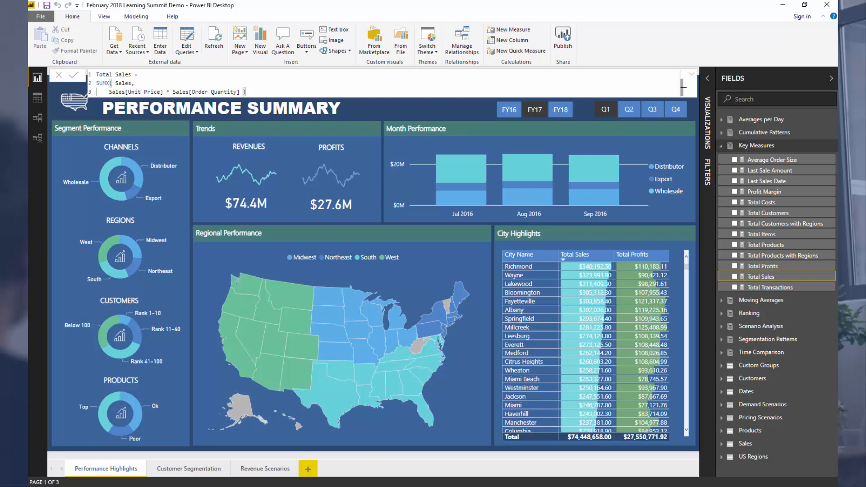
pyautogui.moveTo(780, 308)
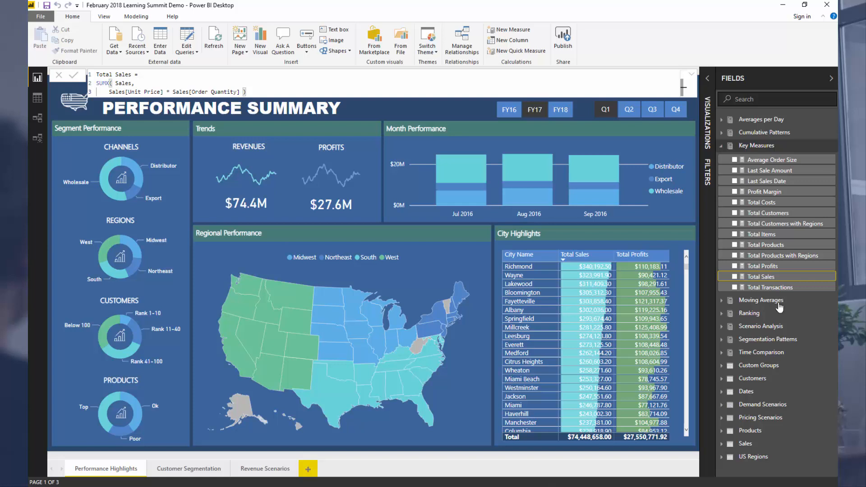
# Switch to Data view and show the Sales table rows, including Order Quantity and Unit Price.
pyautogui.click(216, 108)
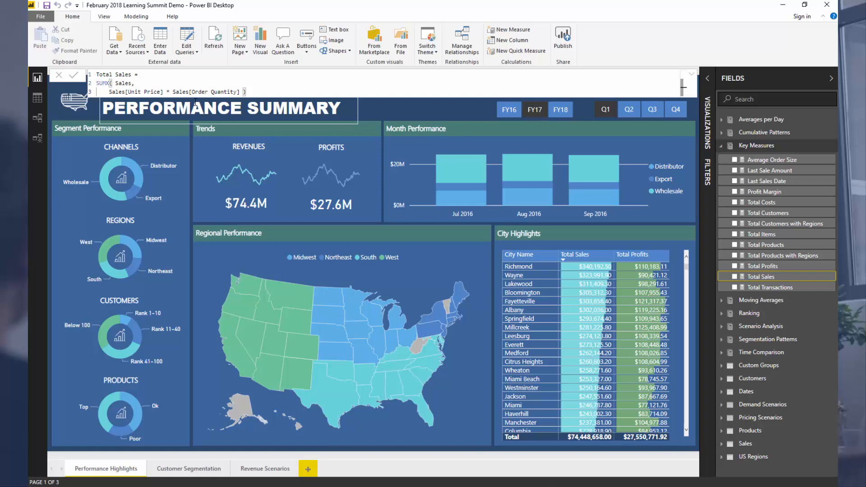
pyautogui.click(249, 92)
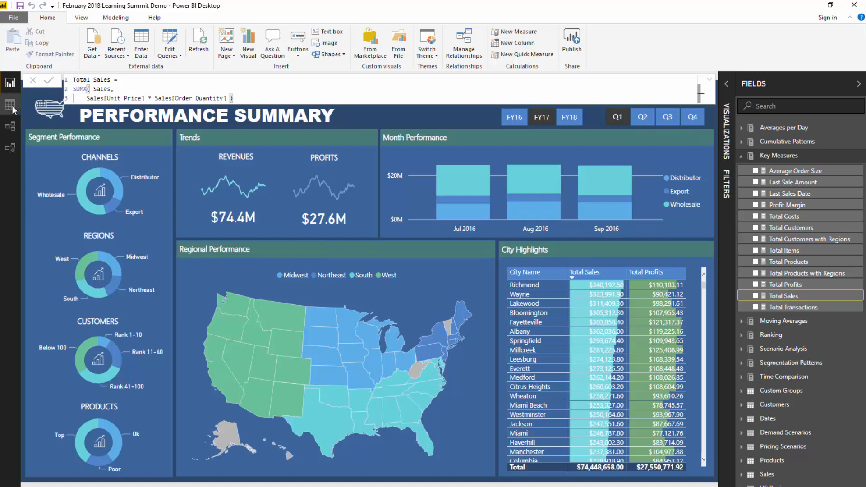
pyautogui.click(10, 104)
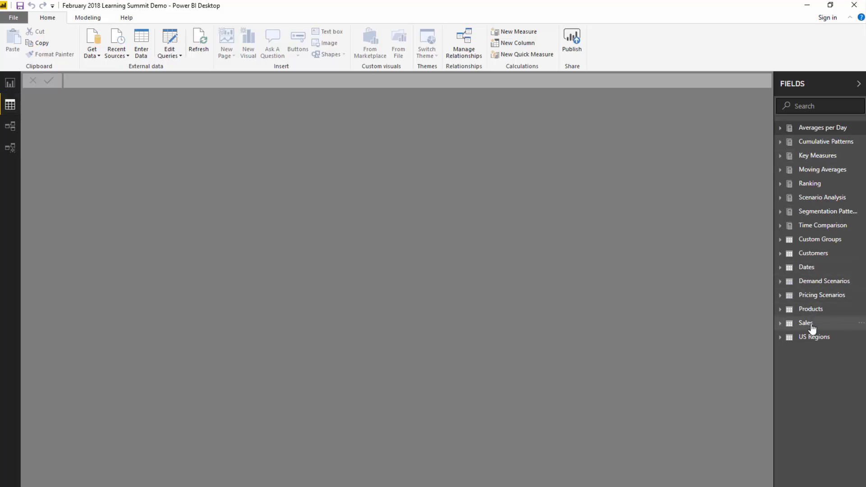
pyautogui.click(806, 323)
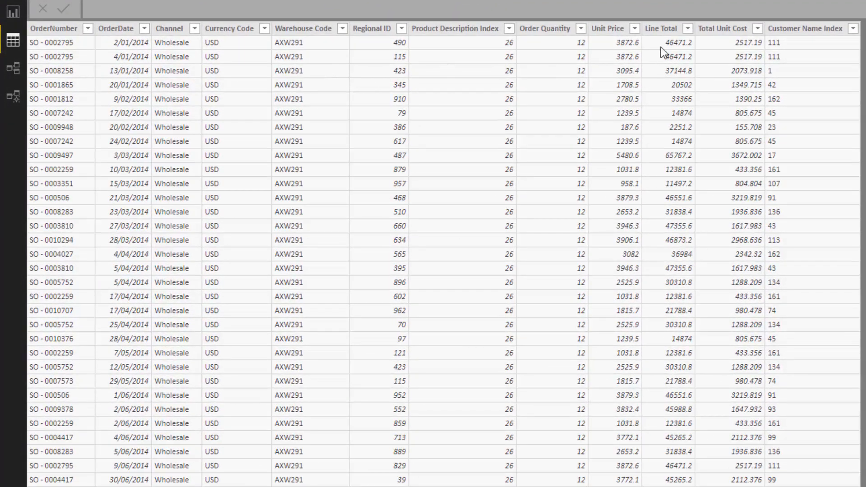
pyautogui.moveTo(727, 37)
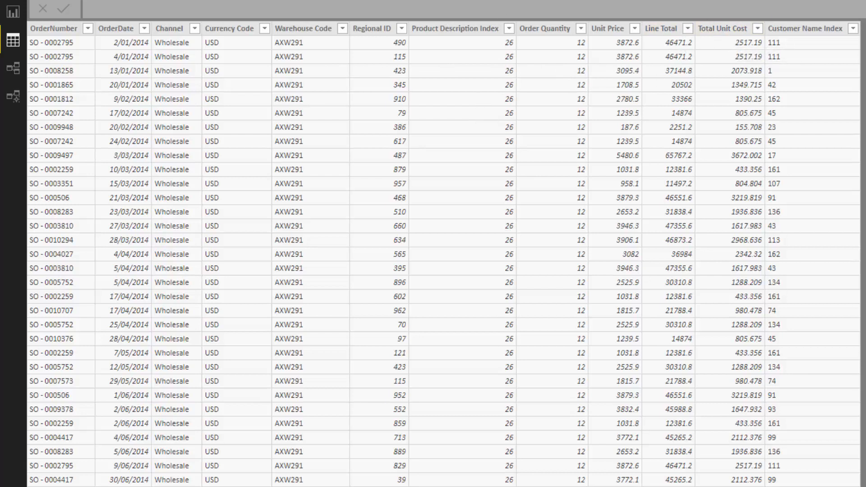
pyautogui.moveTo(829, 160)
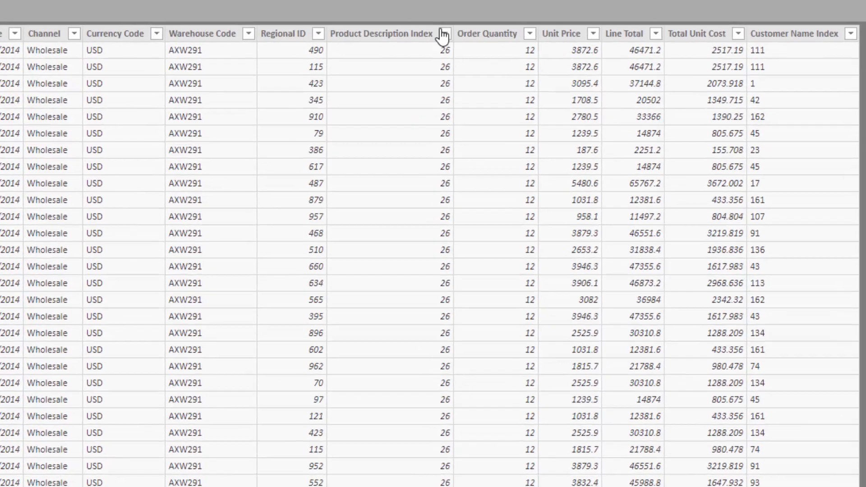
# Examine the Order Quantity and Unit Price columns that Total Sales multiplies.
pyautogui.click(488, 34)
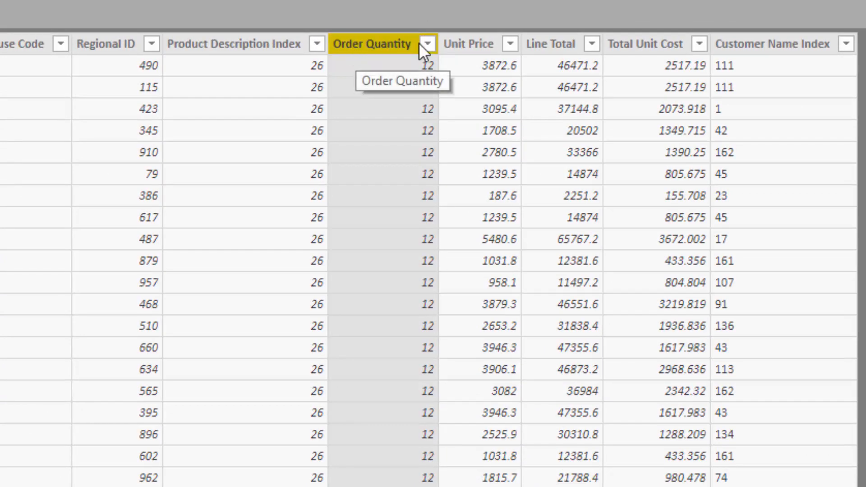
pyautogui.click(468, 44)
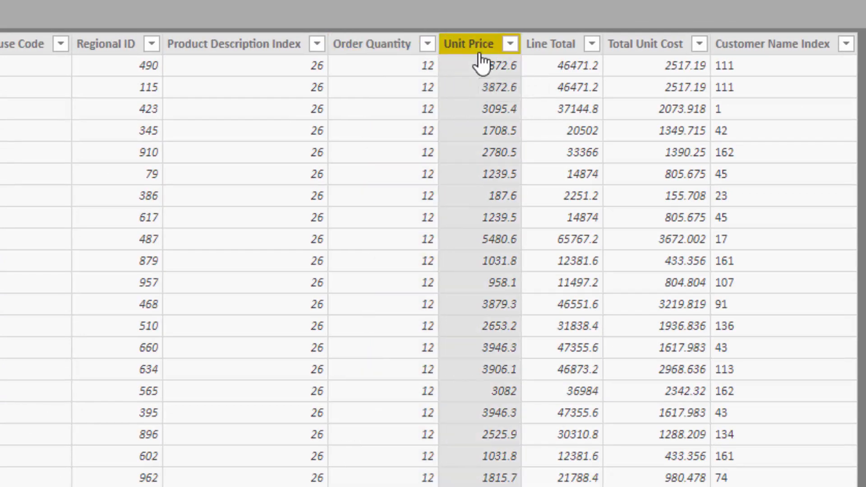
pyautogui.moveTo(479, 80)
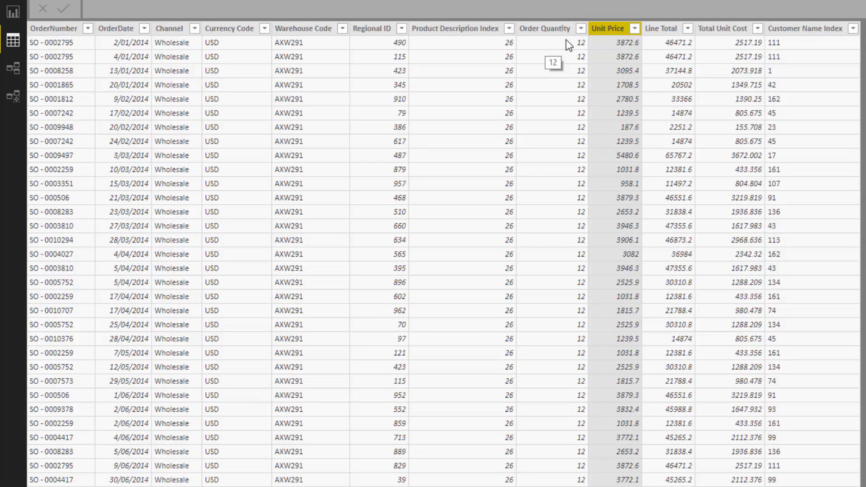
pyautogui.moveTo(618, 46)
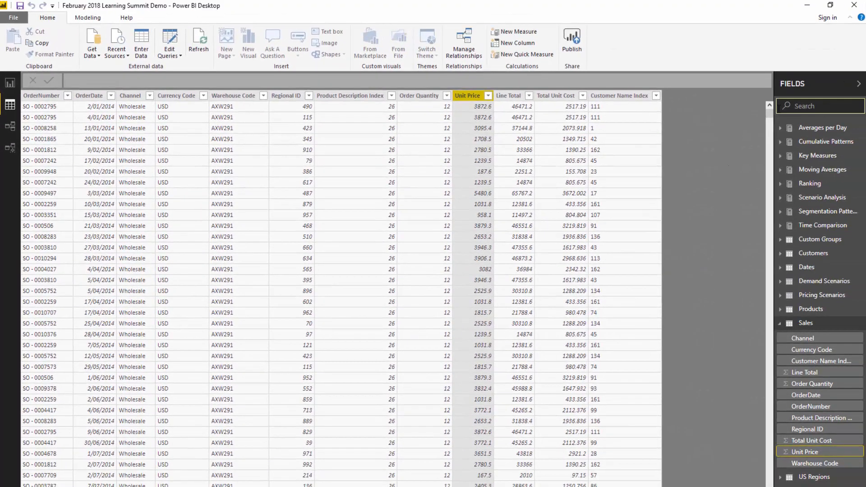
# Revisit Order Quantity and Unit Price, then return to the Total Sales SUMX formula on Performance Summary.
pyautogui.click(820, 105)
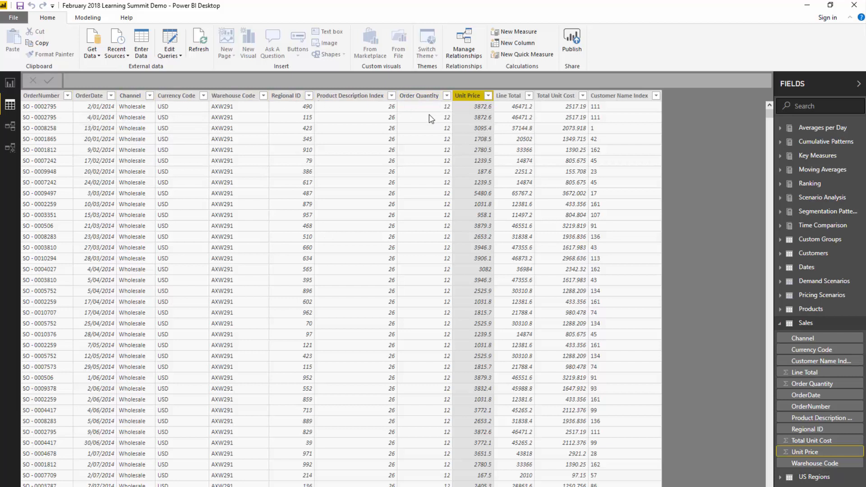
pyautogui.moveTo(67, 114)
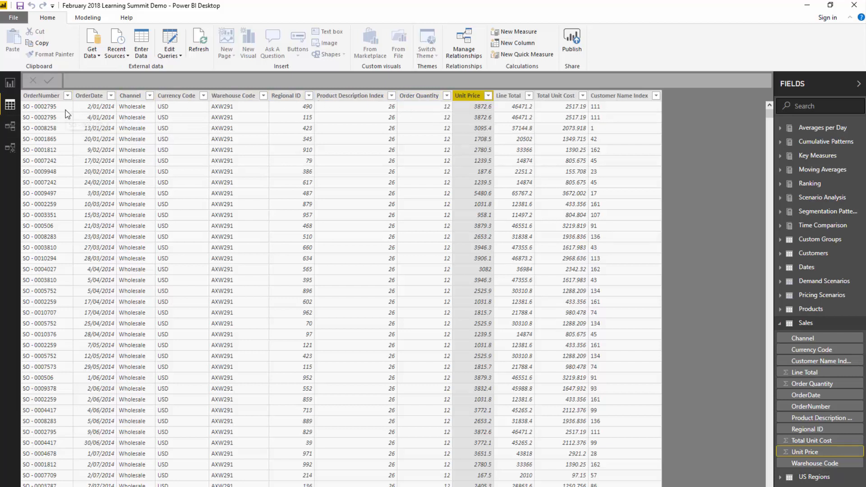
pyautogui.moveTo(68, 117)
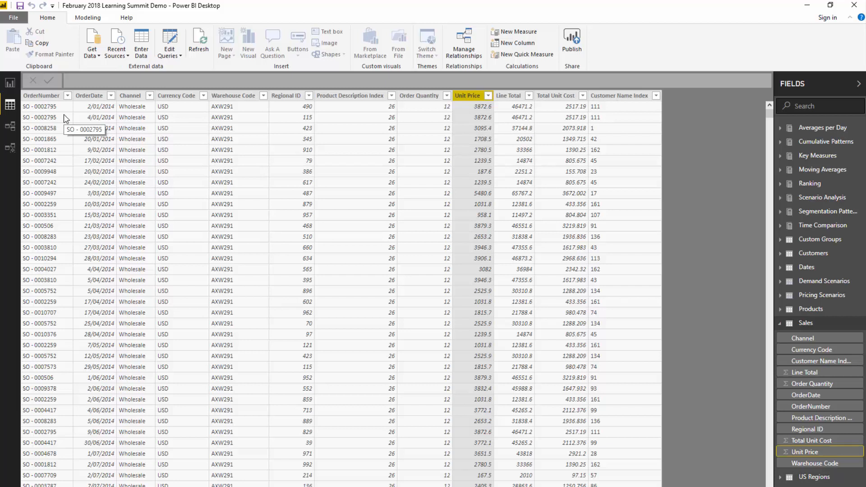
pyautogui.moveTo(41, 116)
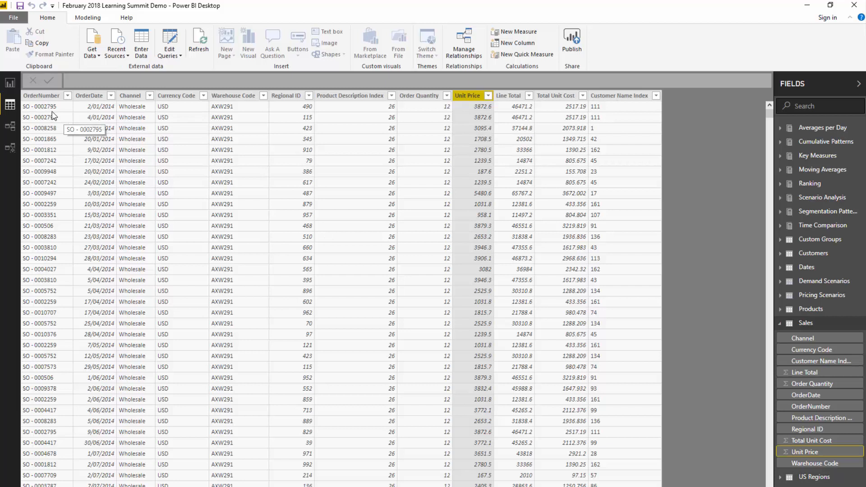
pyautogui.moveTo(413, 114)
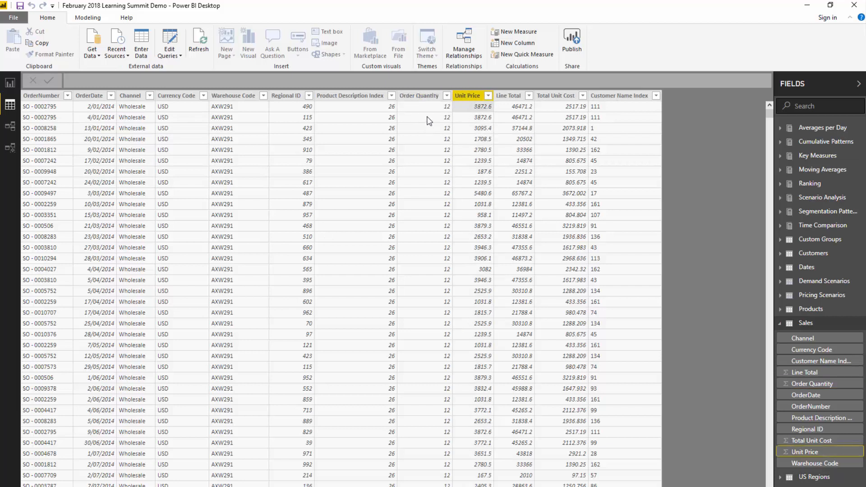
pyautogui.click(419, 95)
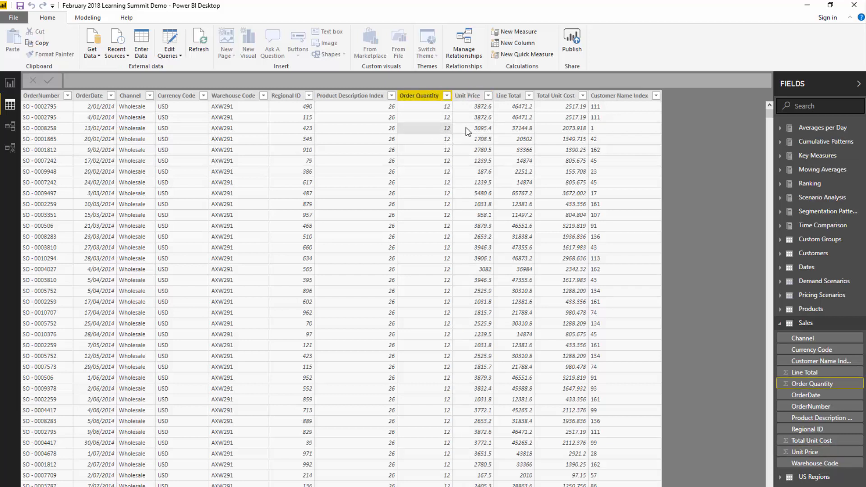
pyautogui.click(467, 95)
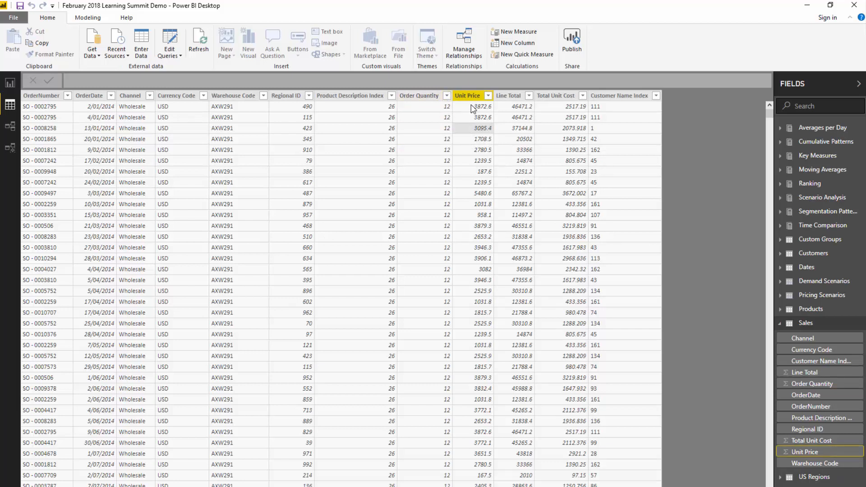
pyautogui.moveTo(474, 108)
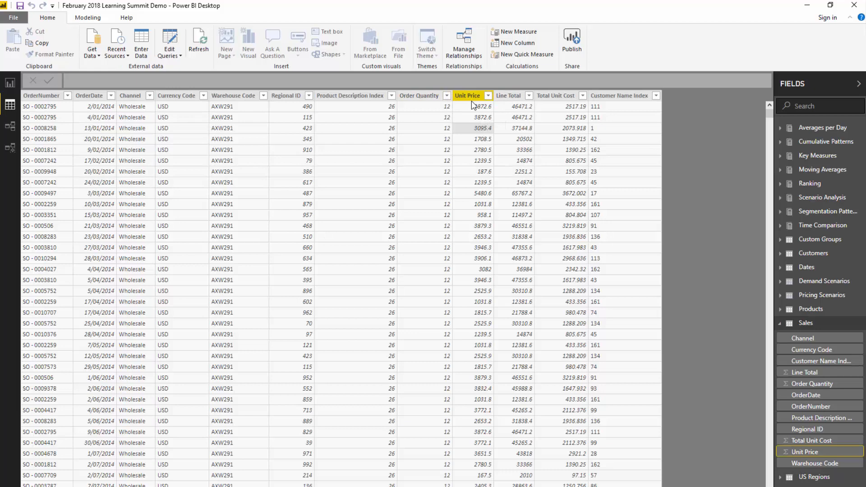
pyautogui.click(10, 84)
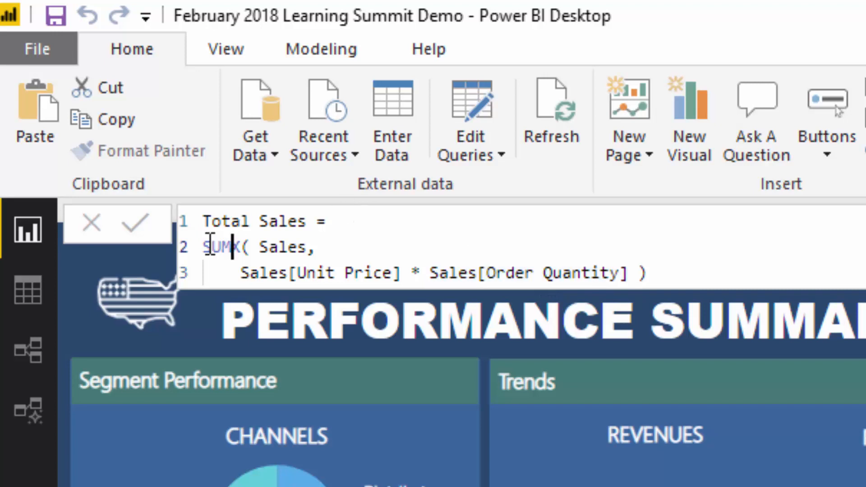
# Highlight SUMX, check the Sales table rows, and return to the Total Costs measure formula.
pyautogui.doubleClick(221, 246)
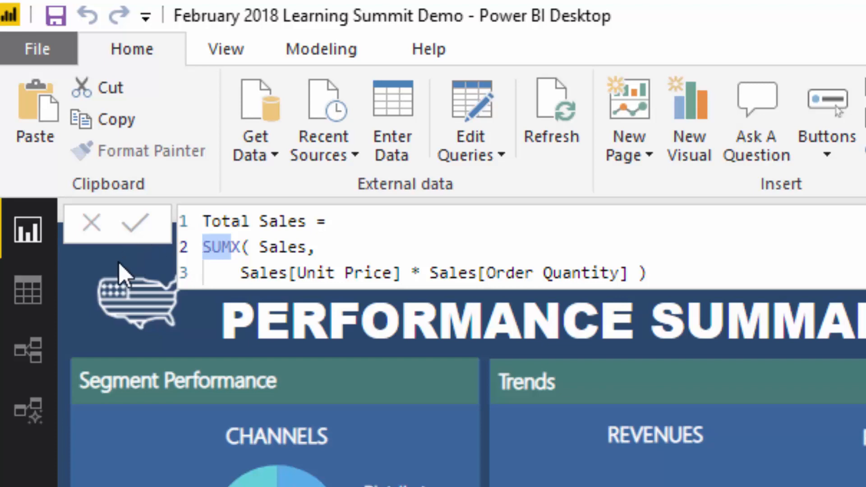
pyautogui.click(29, 289)
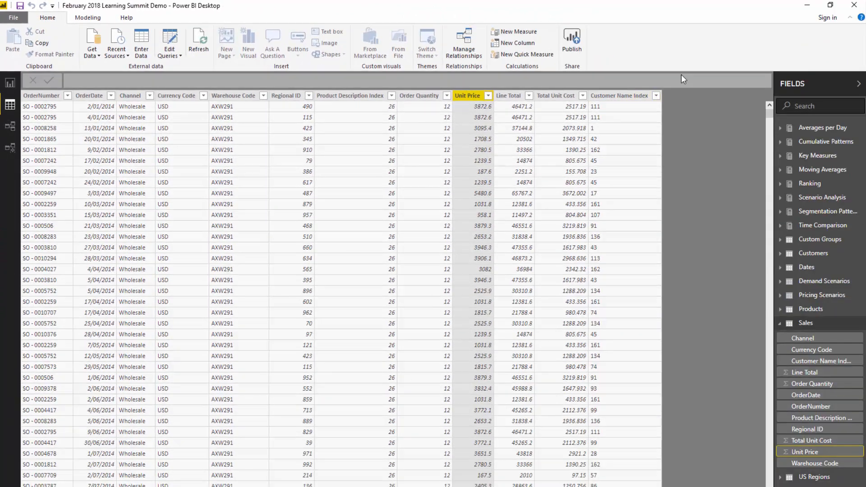
pyautogui.moveTo(696, 93)
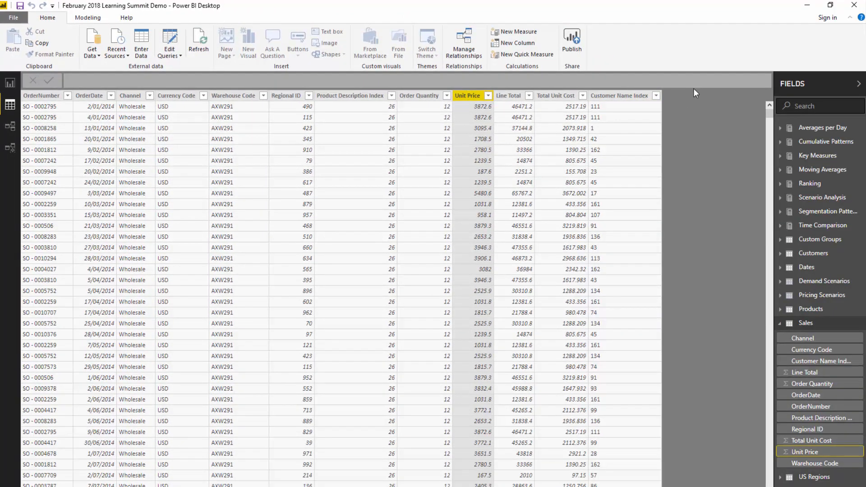
pyautogui.click(10, 83)
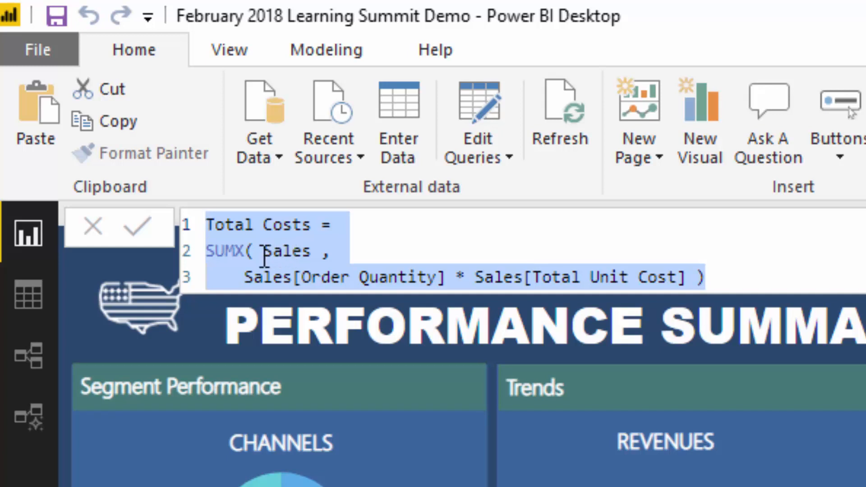
pyautogui.click(259, 277)
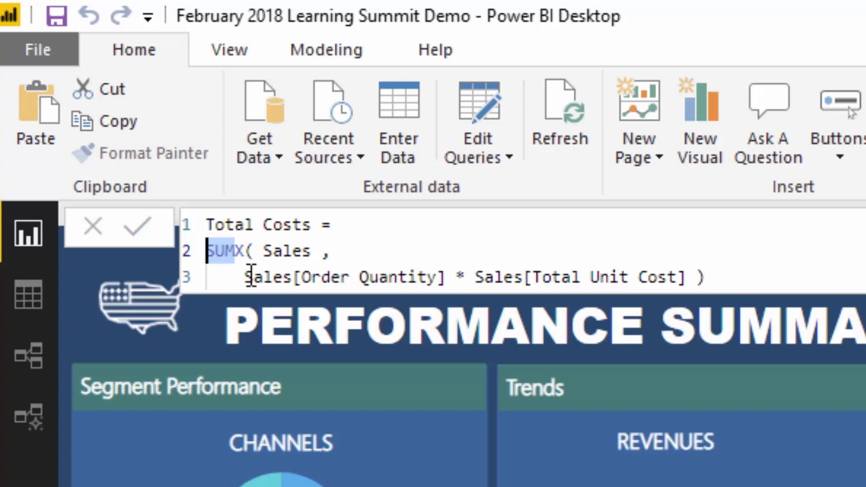
pyautogui.doubleClick(291, 252)
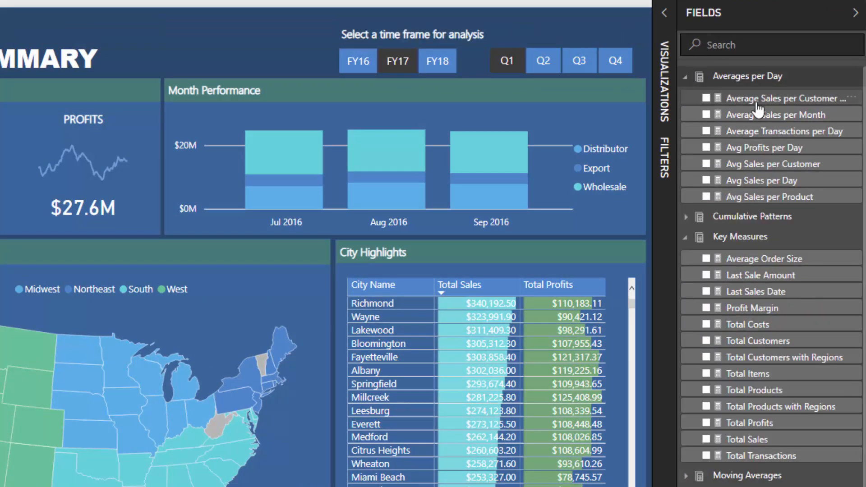
pyautogui.moveTo(790, 108)
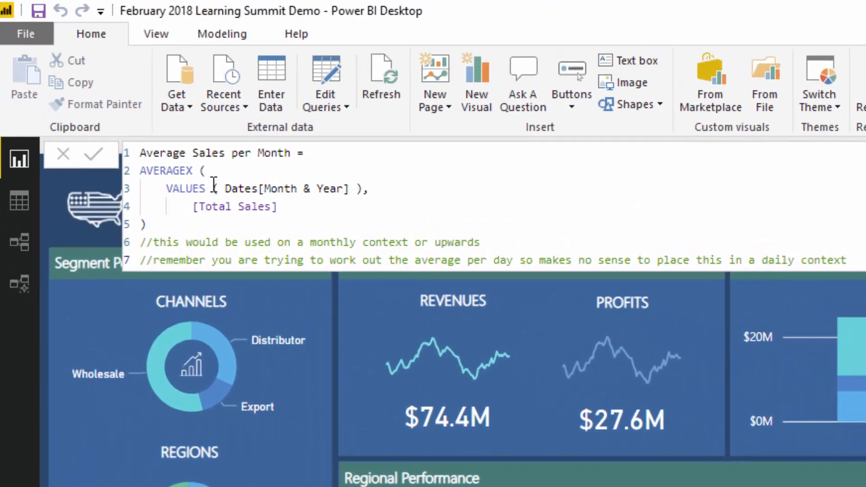
pyautogui.doubleClick(233, 206)
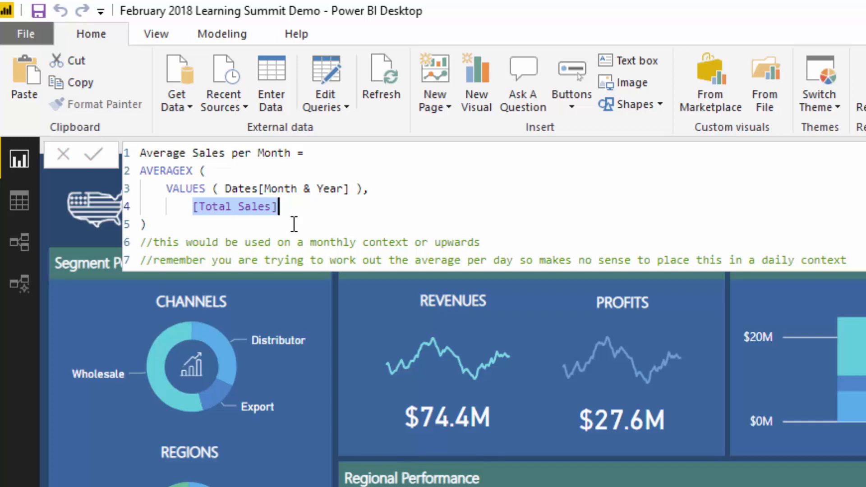
pyautogui.click(212, 189)
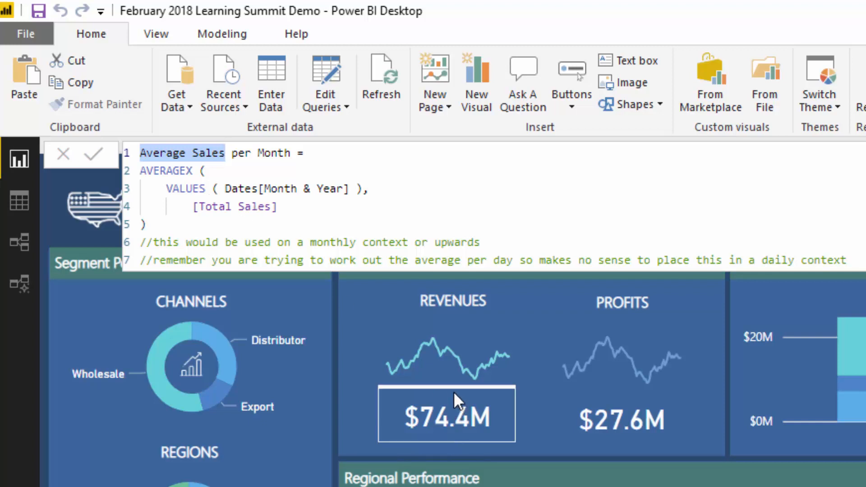
pyautogui.moveTo(463, 403)
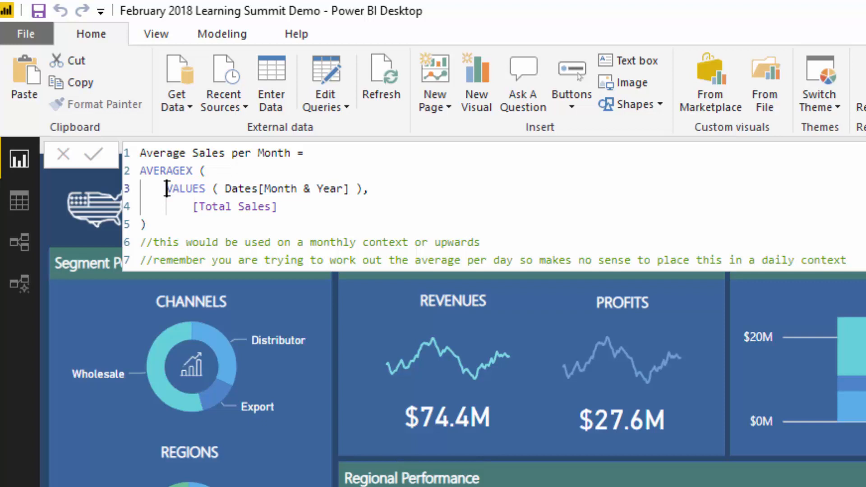
pyautogui.moveTo(165, 189); pyautogui.dragTo(359, 189)
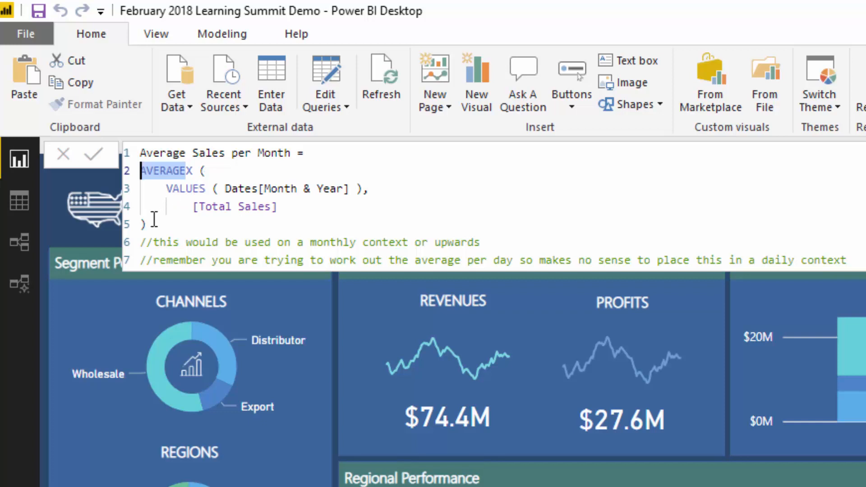
pyautogui.click(193, 206)
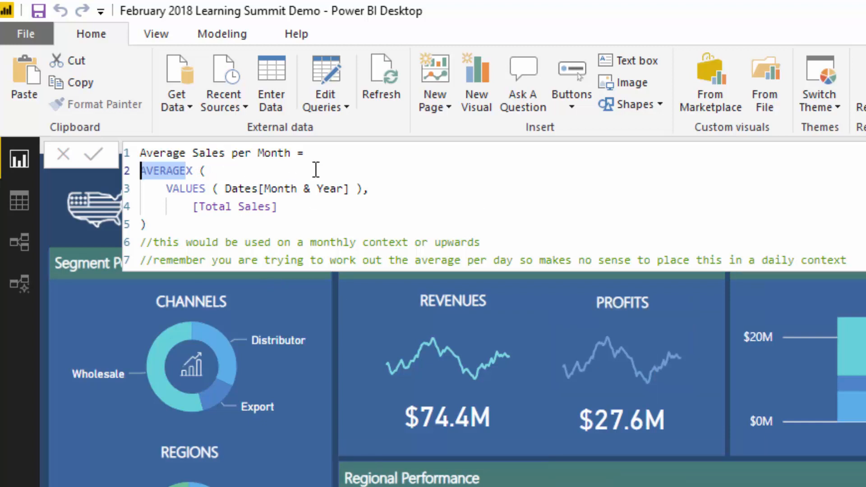
pyautogui.moveTo(280, 225)
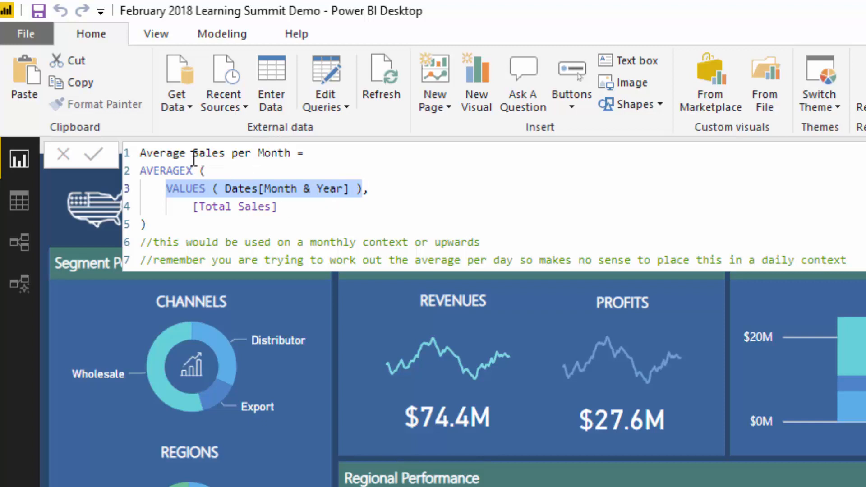
pyautogui.moveTo(318, 177)
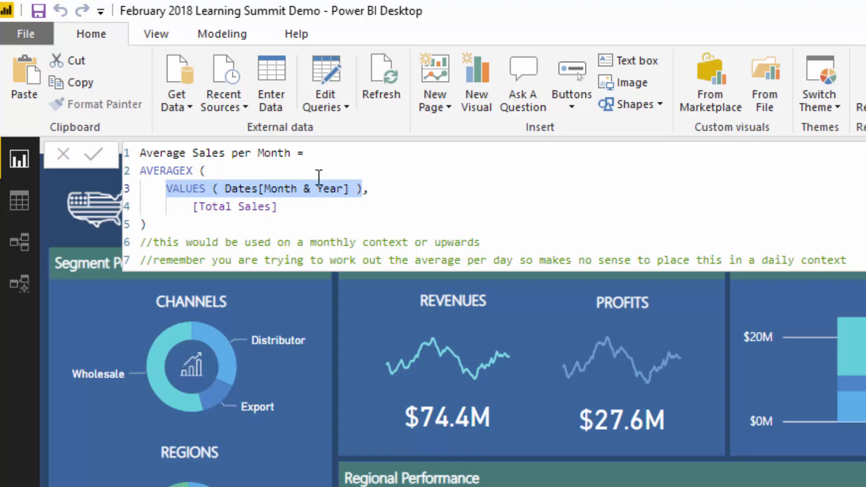
pyautogui.click(168, 188)
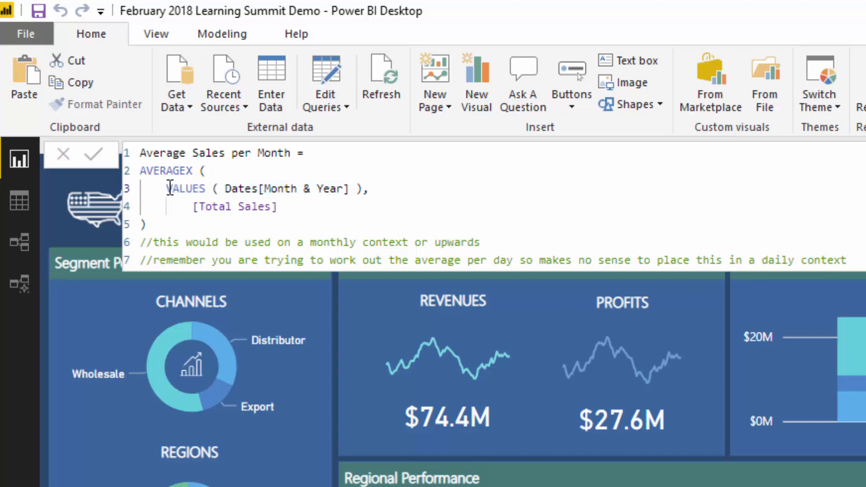
pyautogui.moveTo(166, 188); pyautogui.dragTo(359, 189)
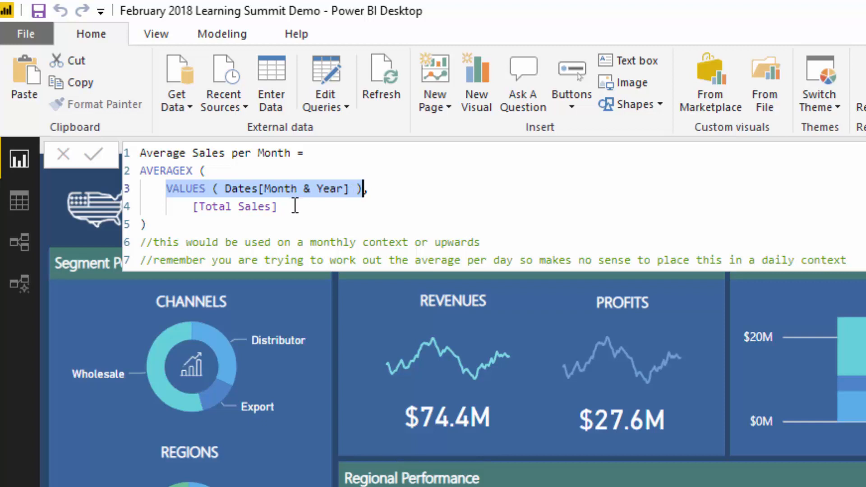
pyautogui.moveTo(231, 170)
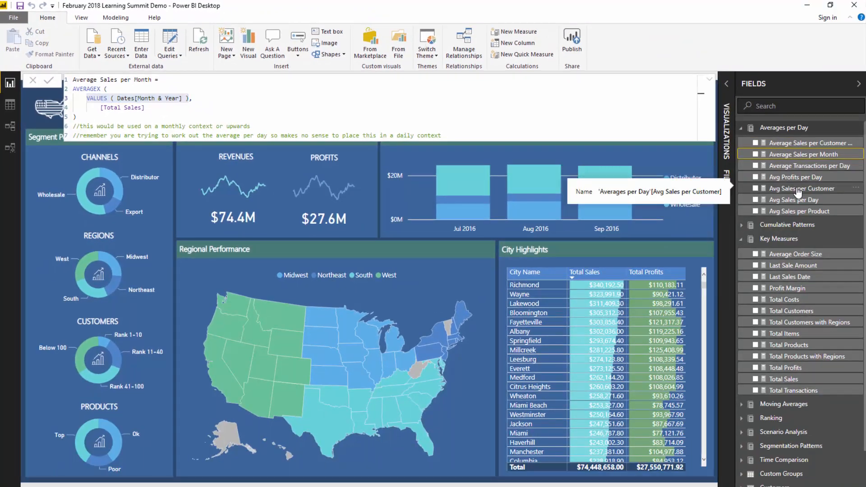
# Show the Avg Sales per Customer formula: AVERAGEX of Total Sales over Customer Names values.
pyautogui.click(802, 188)
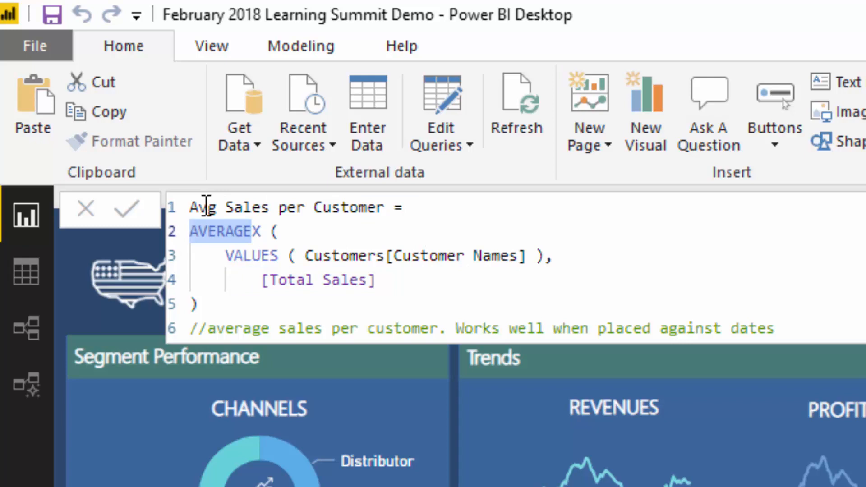
pyautogui.moveTo(537, 237)
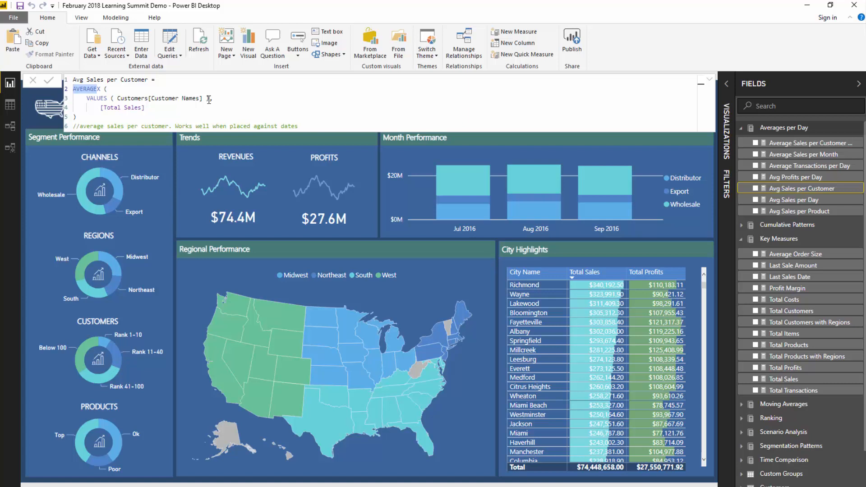
pyautogui.write('],')
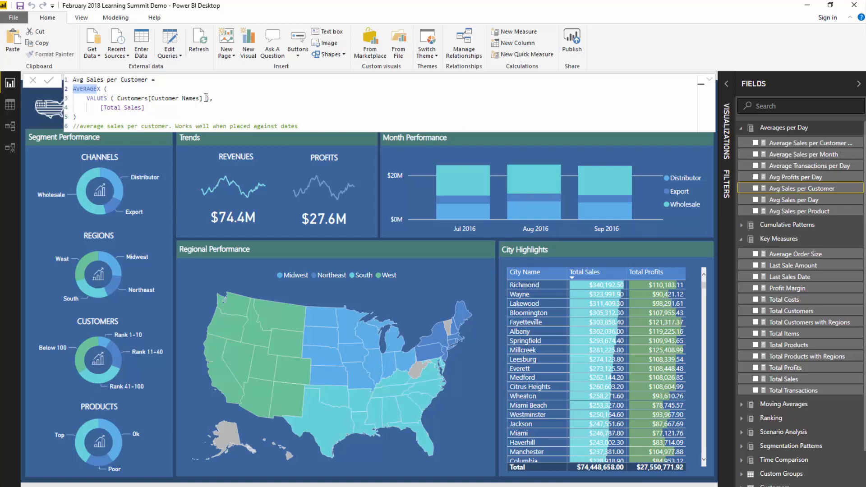